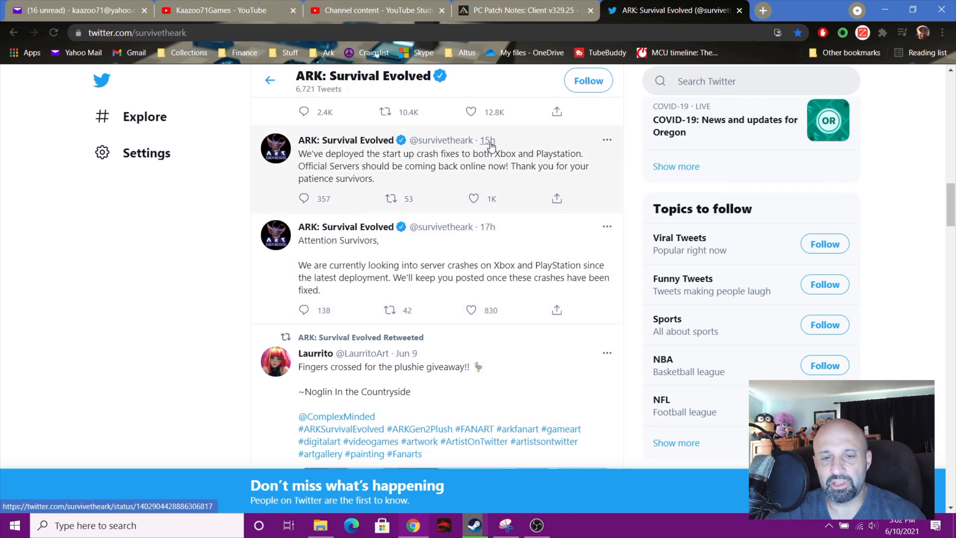
mouse_move(439, 163)
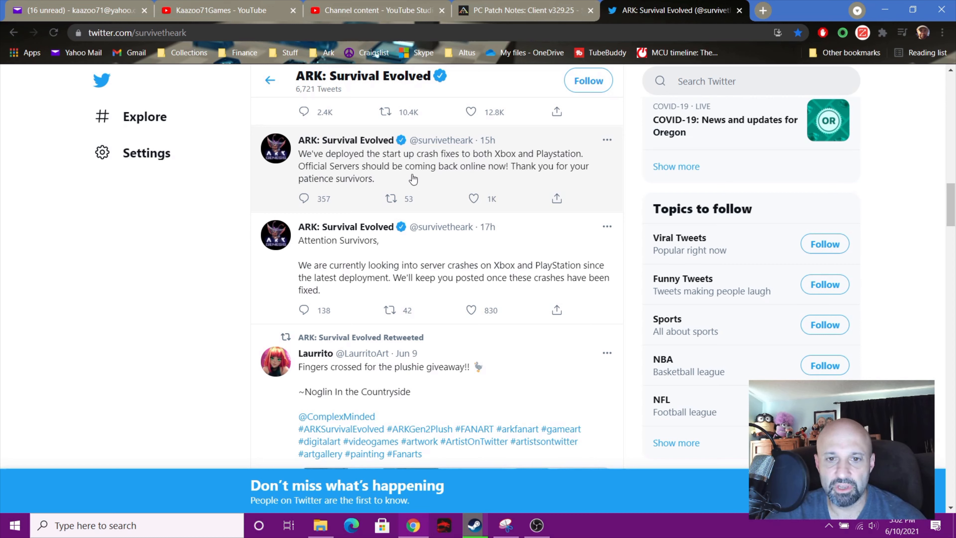
mouse_move(532, 180)
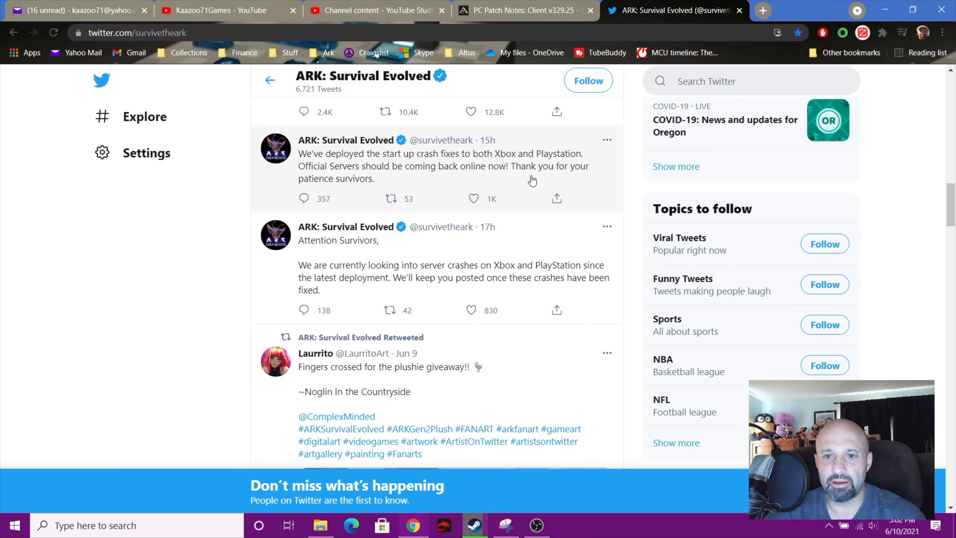
mouse_move(432, 194)
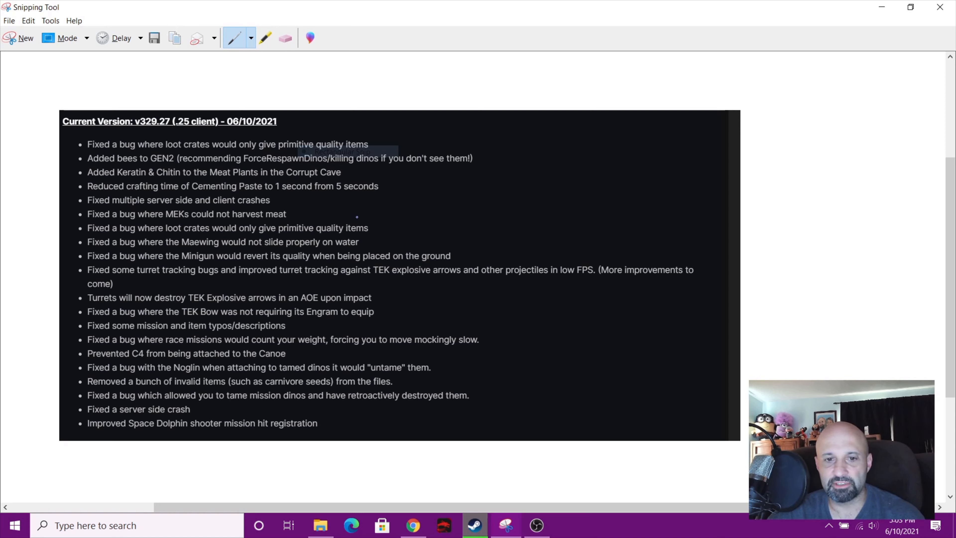
mouse_move(99, 261)
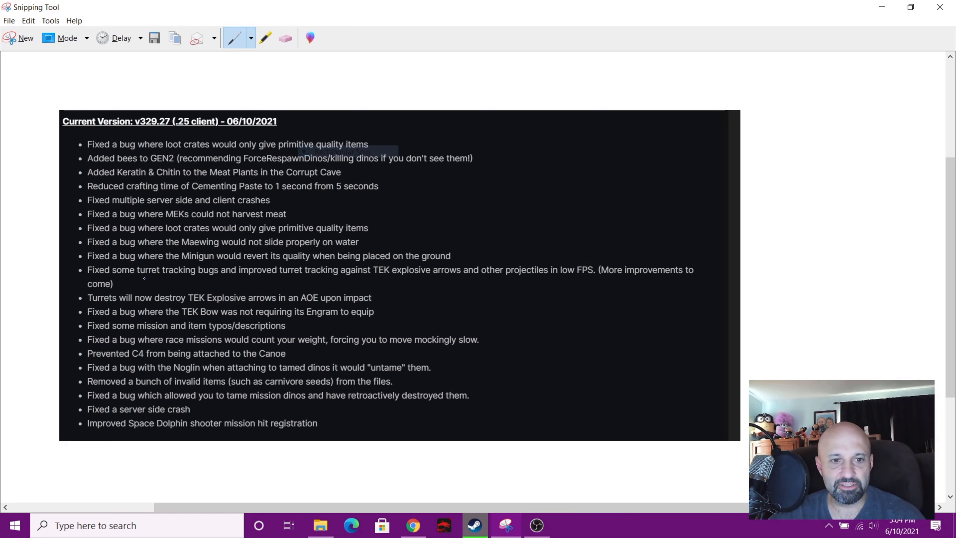
mouse_move(340, 280)
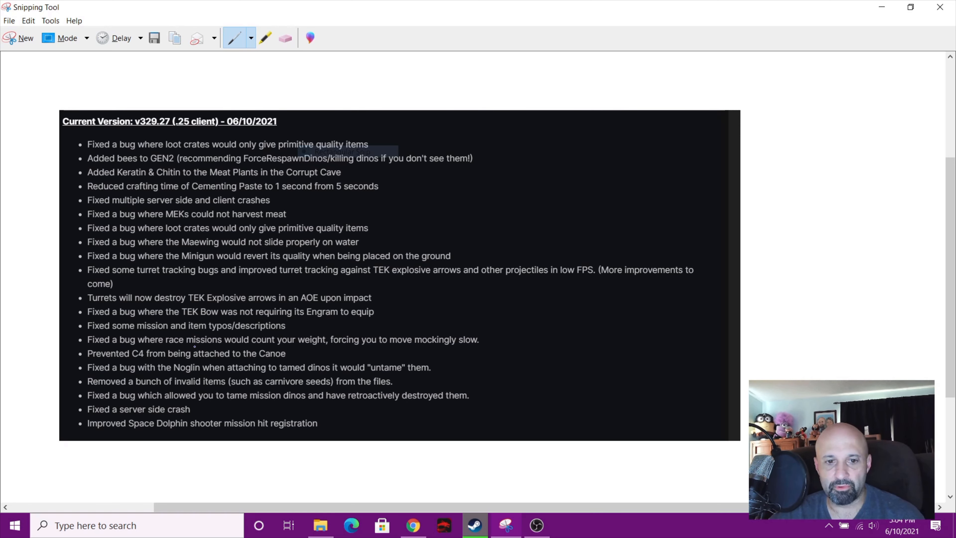
mouse_move(365, 348)
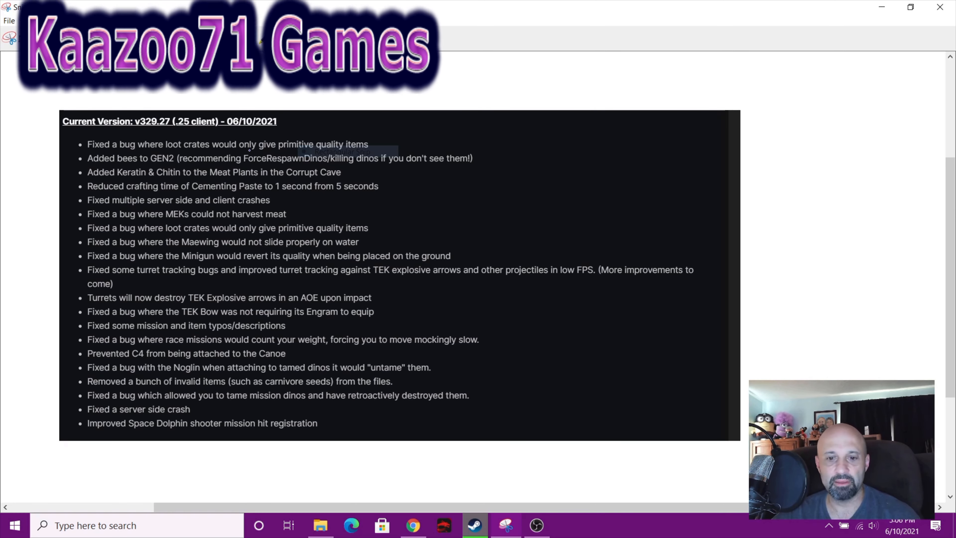
- Bring OBS Studio forward from the taskbar with its recording controls over the patch notes
left_click(535, 525)
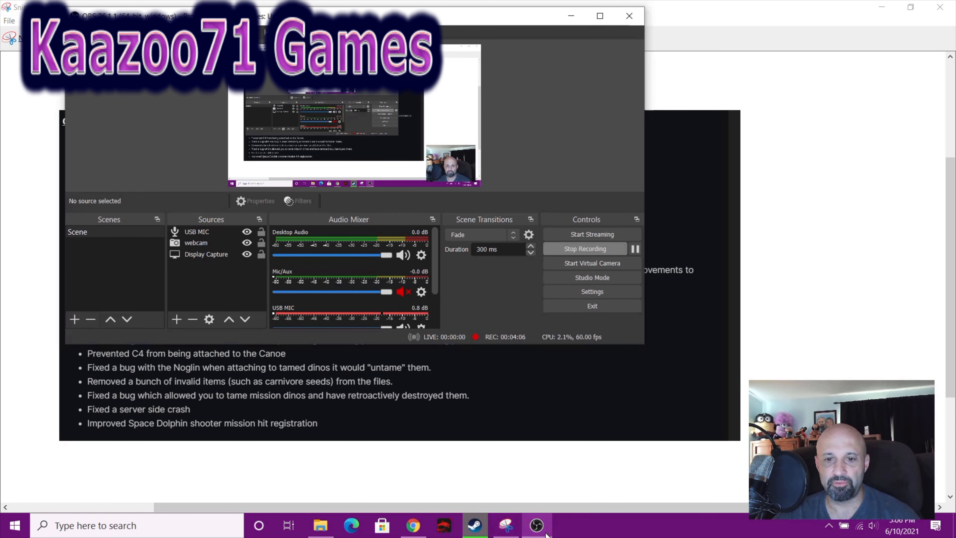